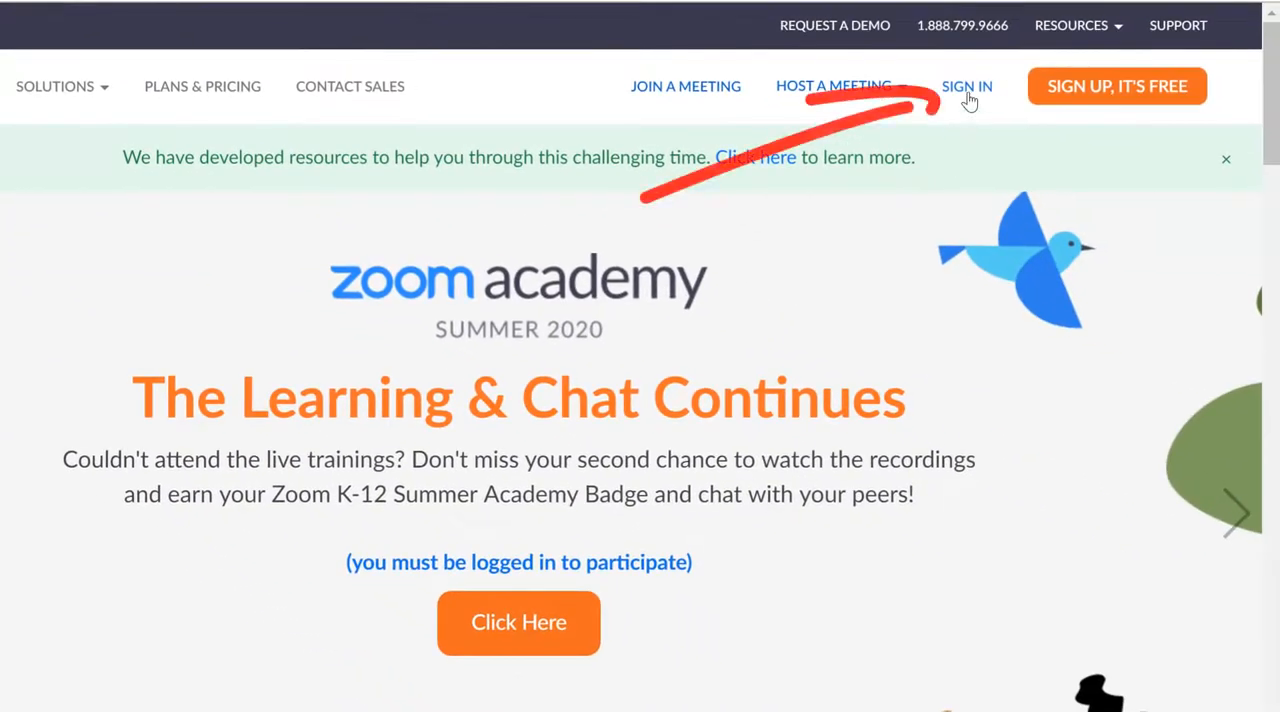
- Go to the Zoom sign-in page and choose to sign in with a Google account
left_click(966, 86)
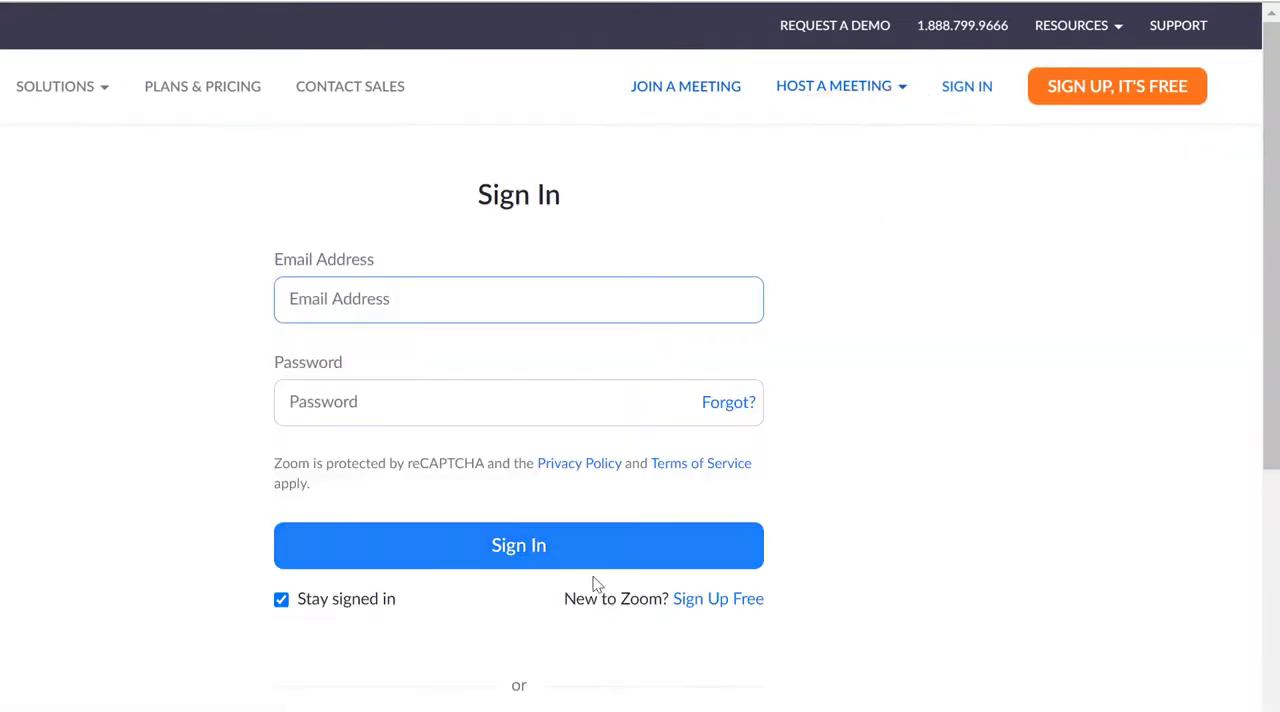
scroll("down", 3)
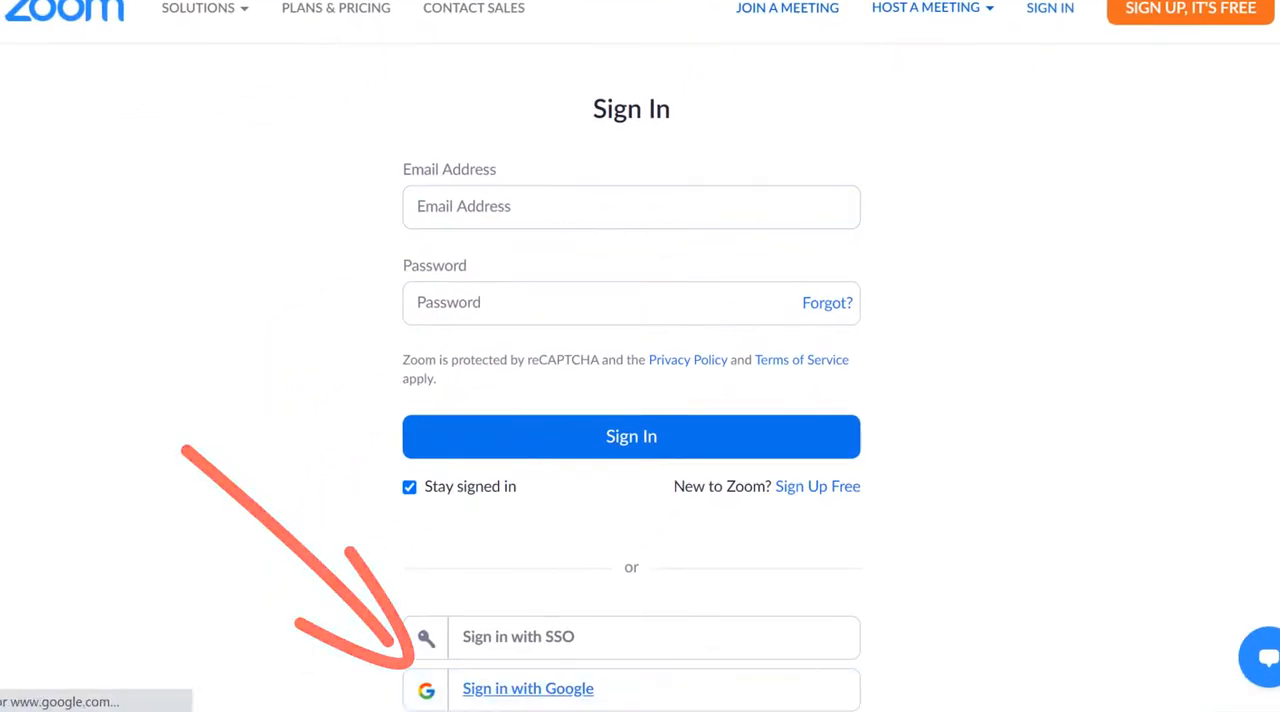
left_click(632, 436)
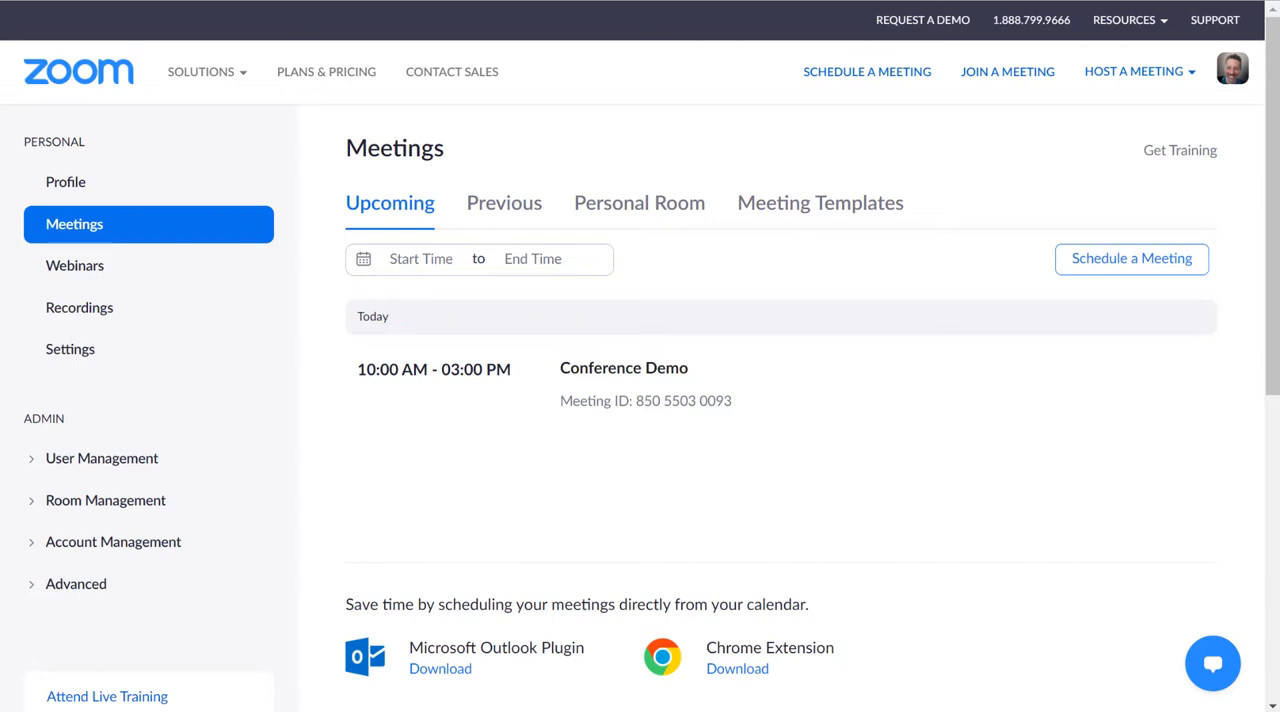
mouse_move(644, 96)
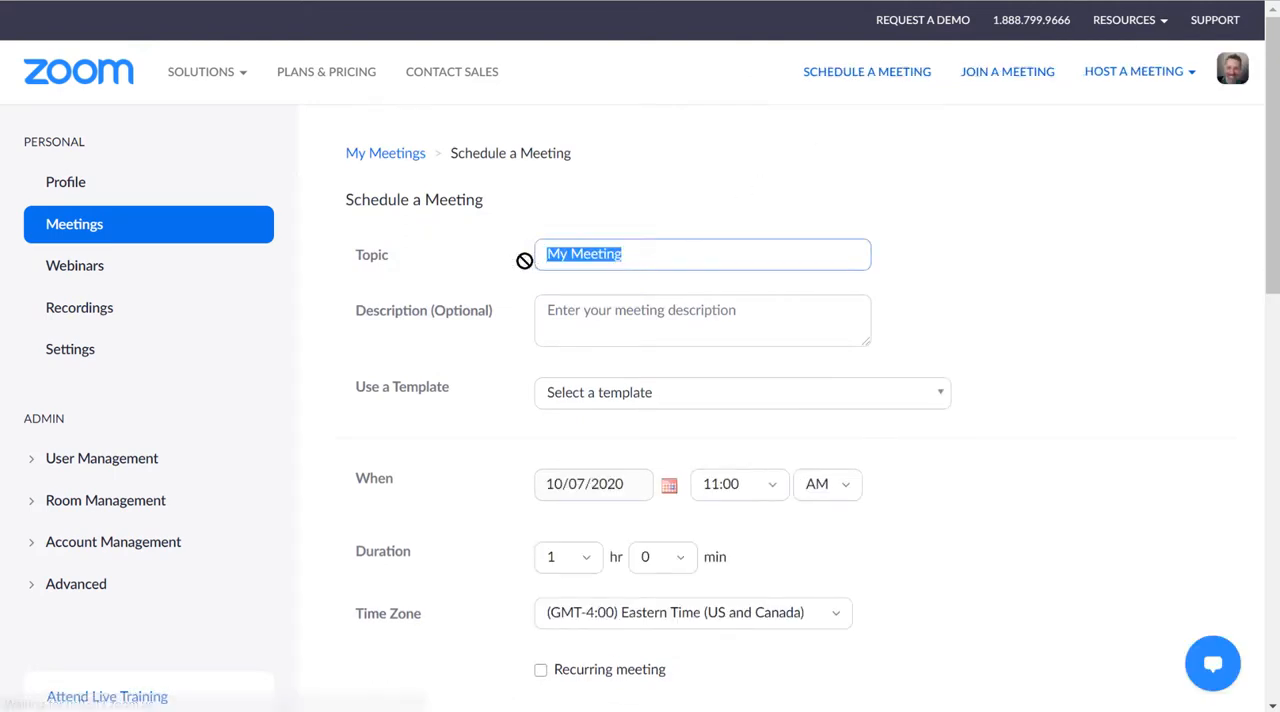
- Enter 'Badiner Conferences' as the meeting topic, replacing the default name
type("Badiner Confer")
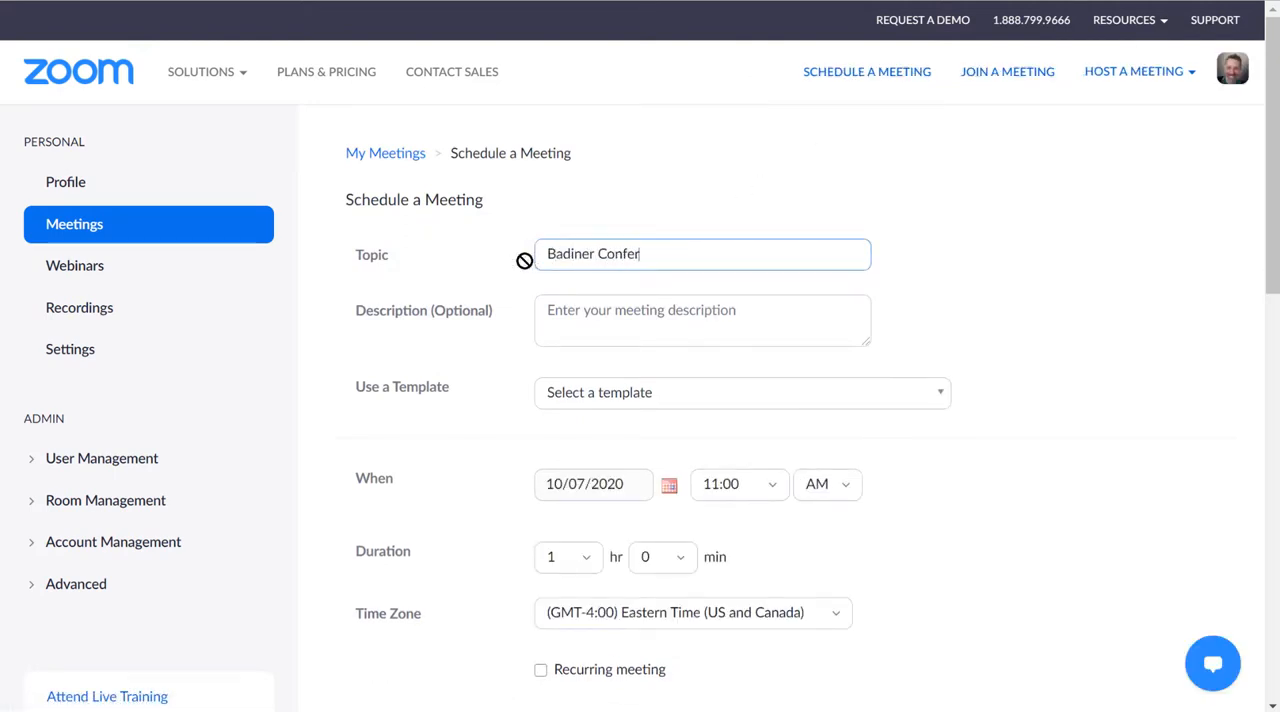
type("ences")
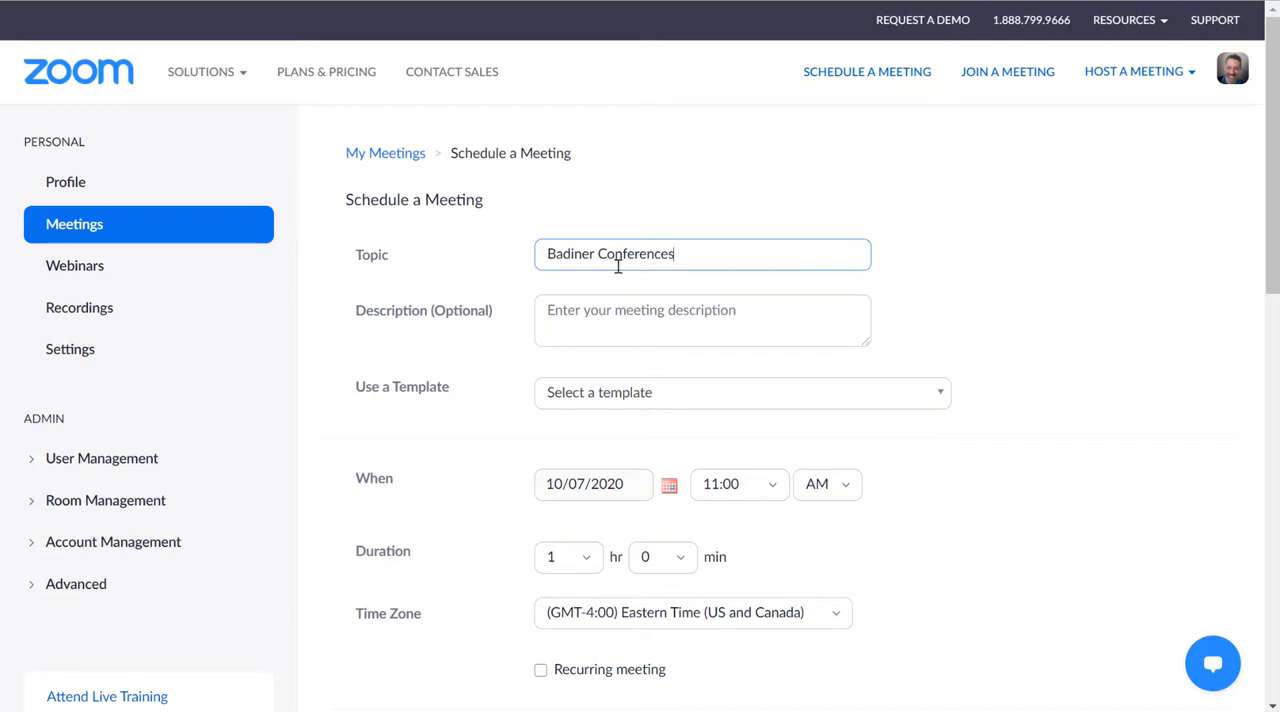
mouse_move(940, 324)
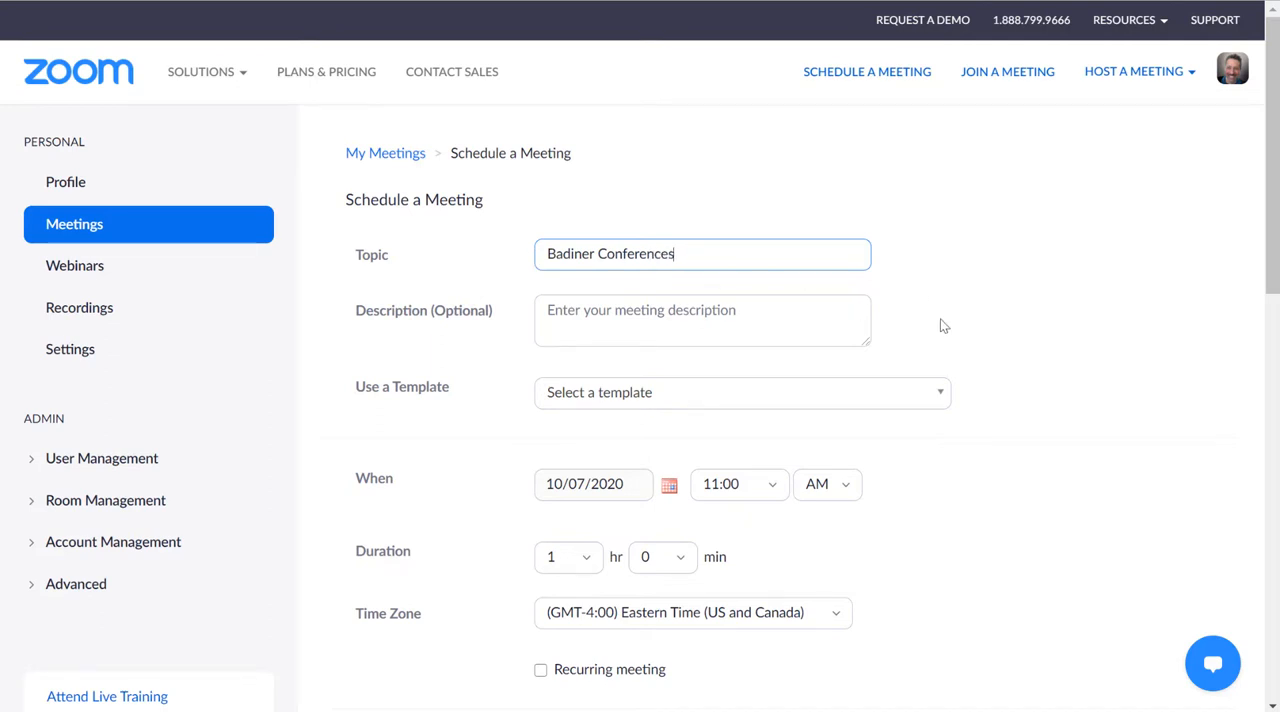
scroll("down", 3)
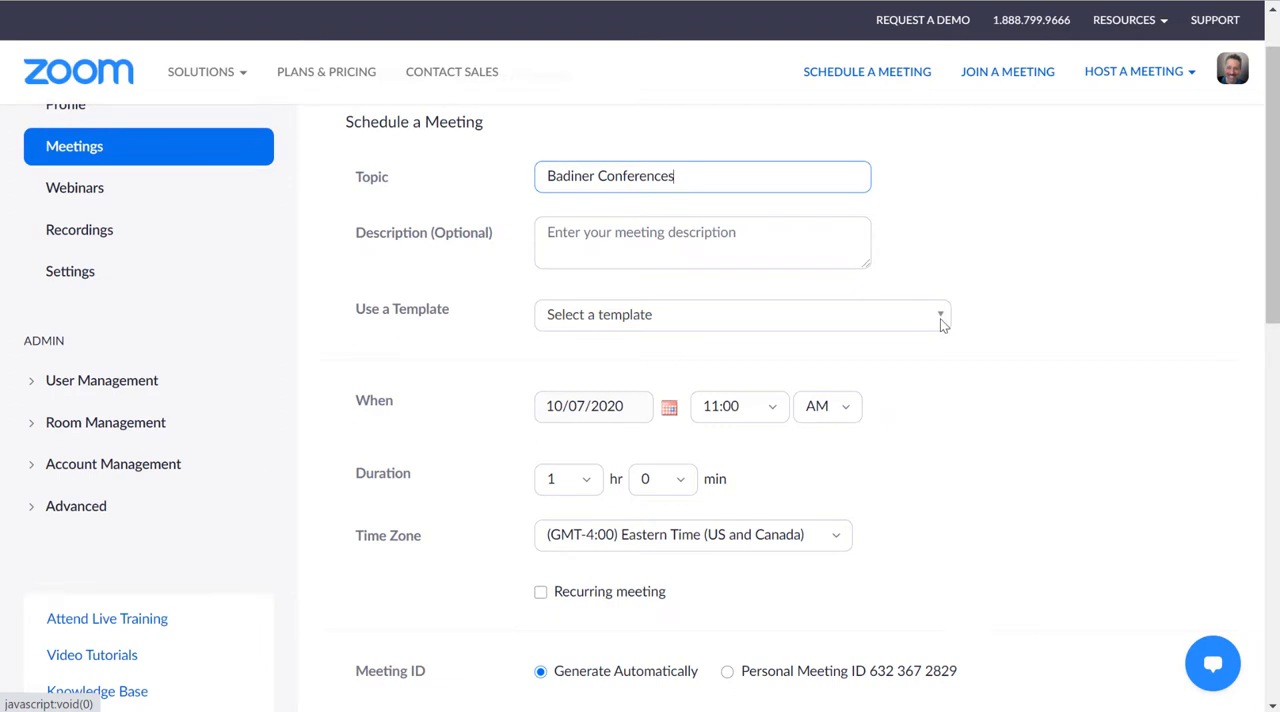
scroll("down", 3)
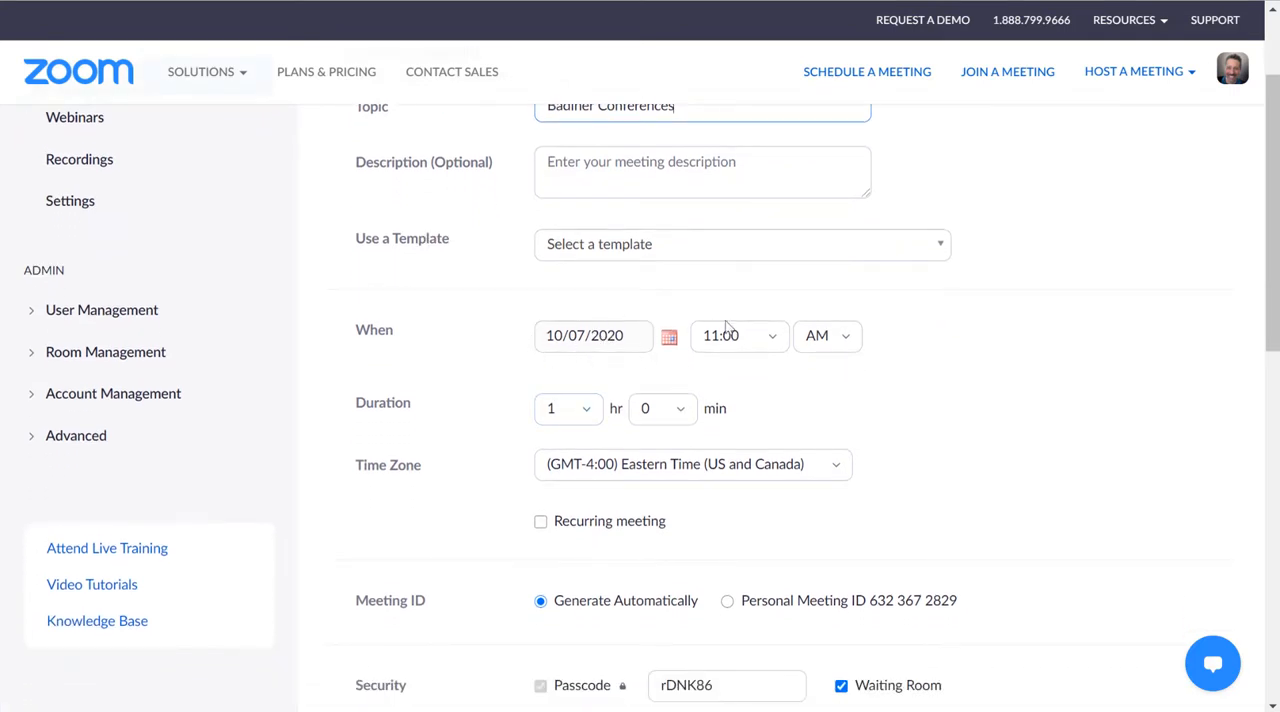
mouse_move(744, 374)
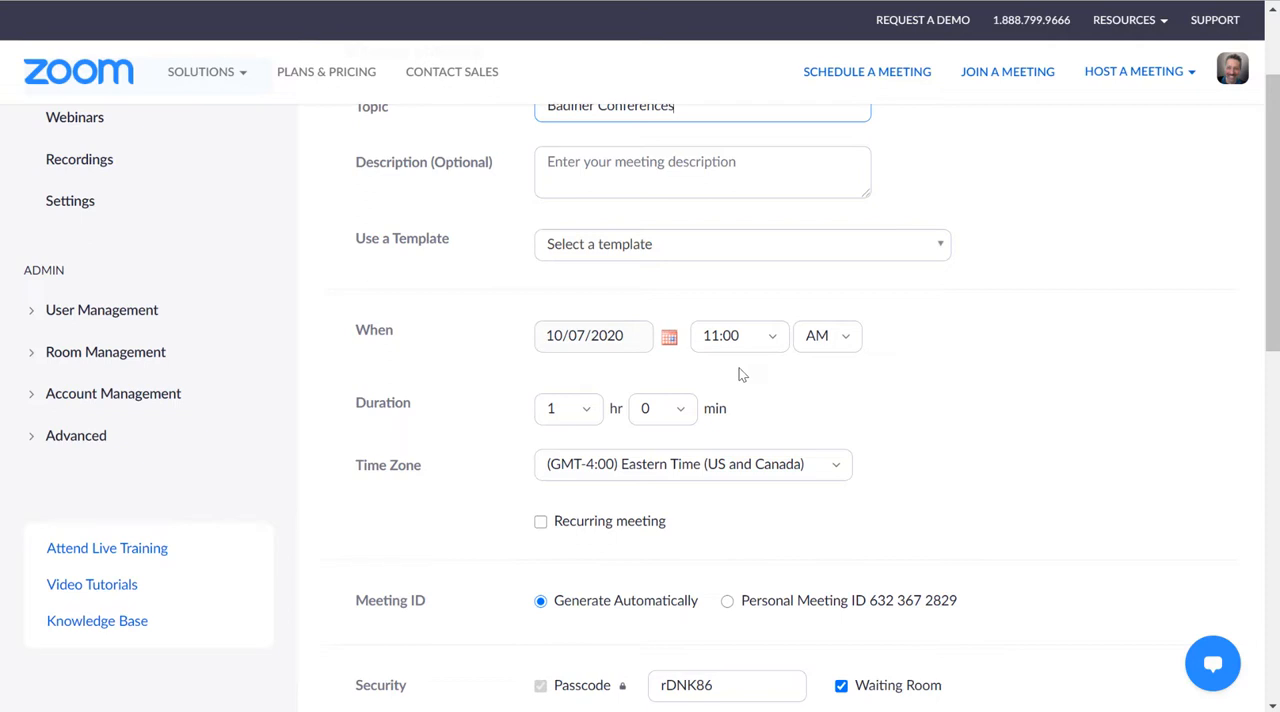
mouse_move(616, 440)
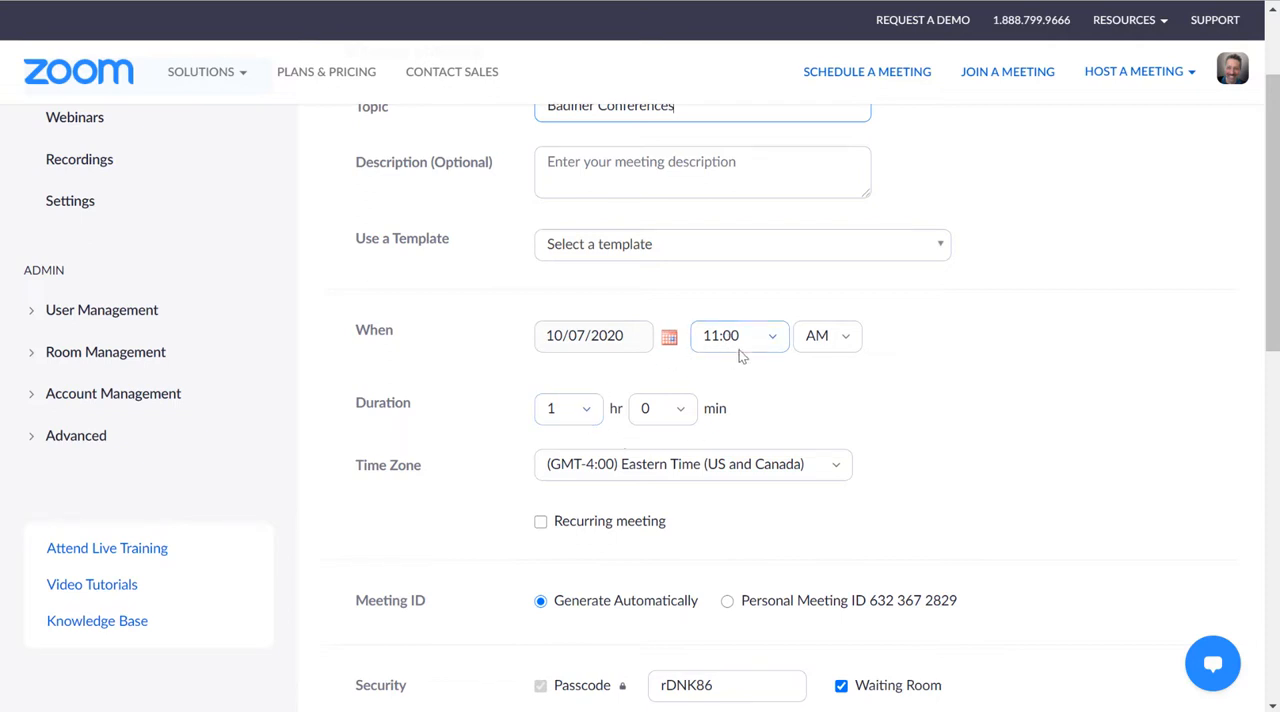
- Set the meeting duration to 4 hours
left_click(568, 408)
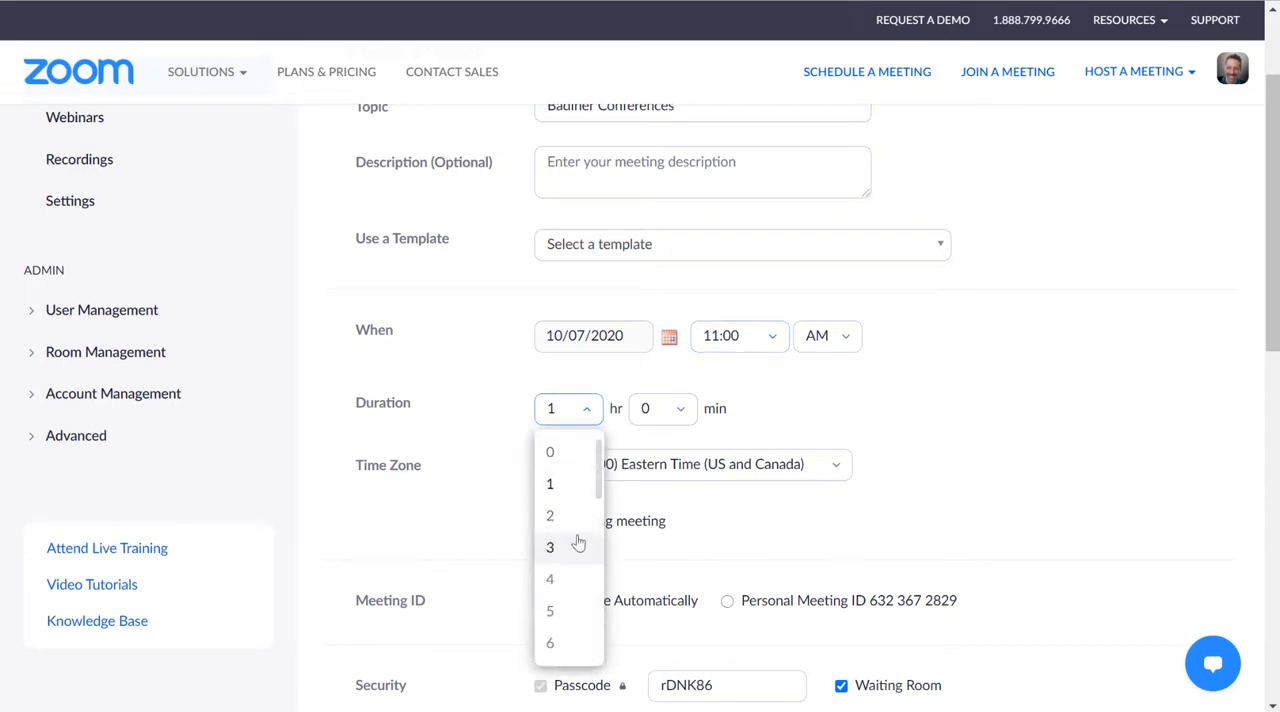
left_click(548, 578)
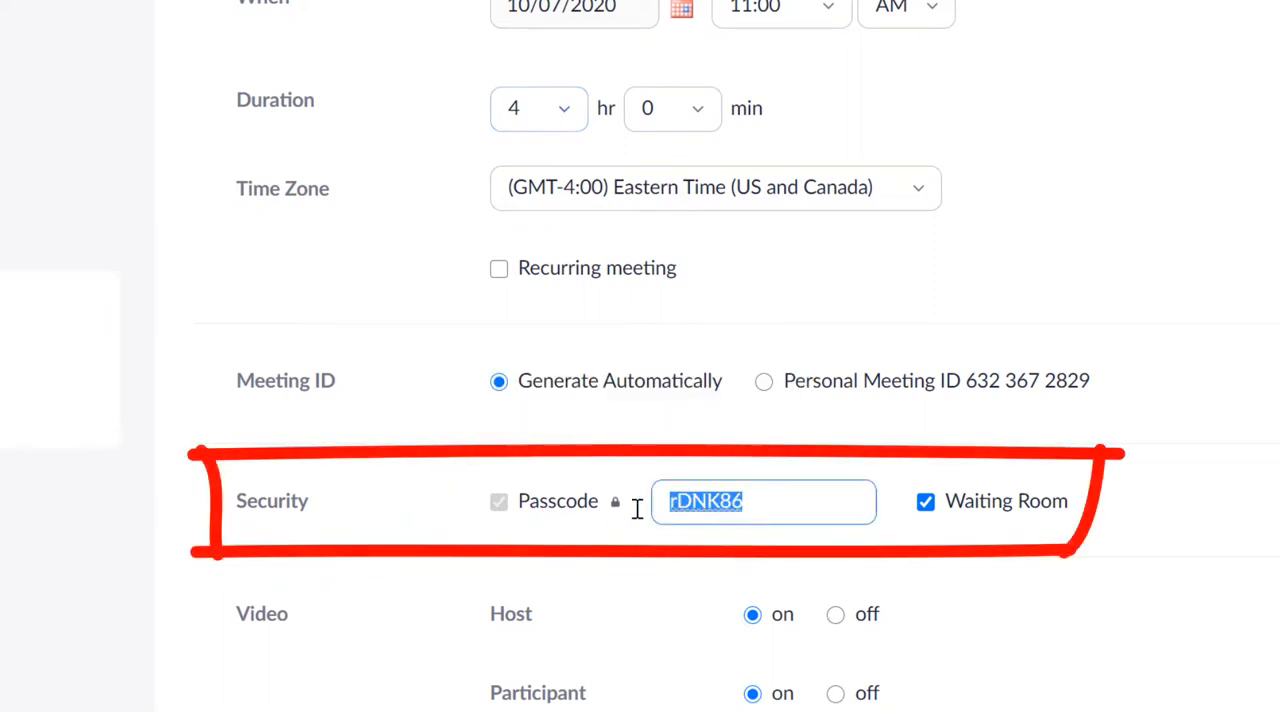
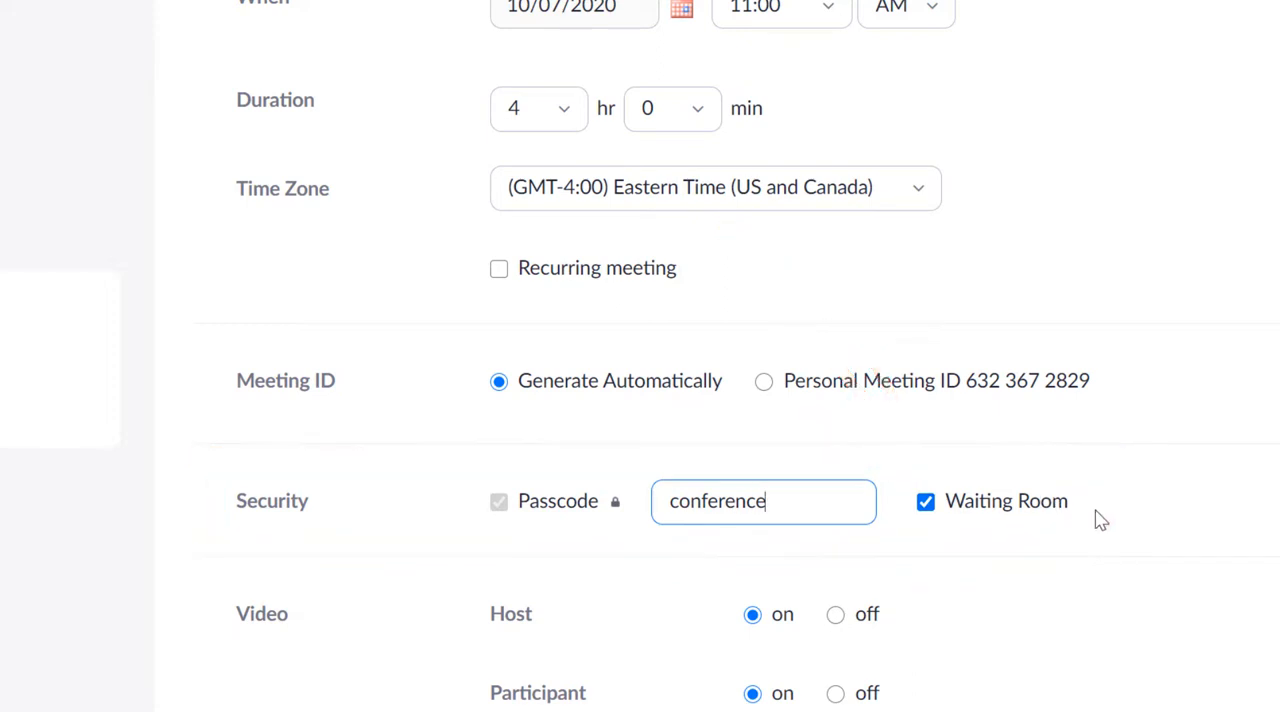
scroll("down", 3)
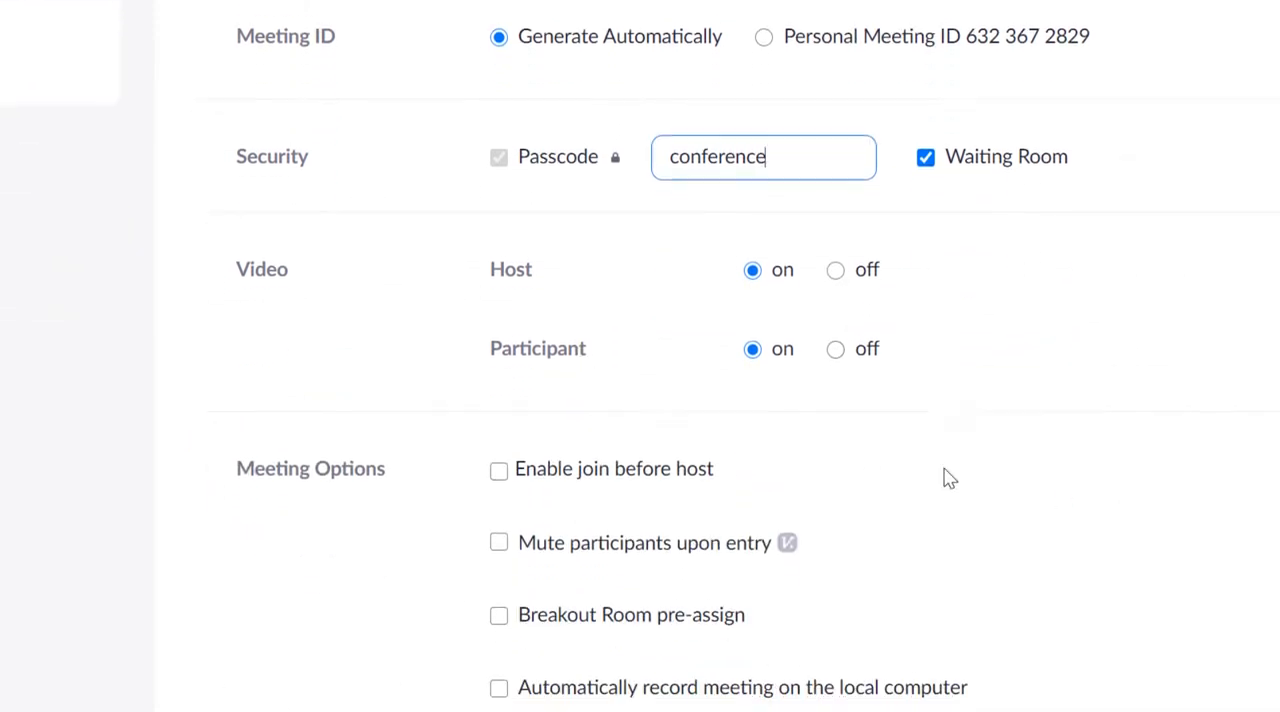
scroll("down", 3)
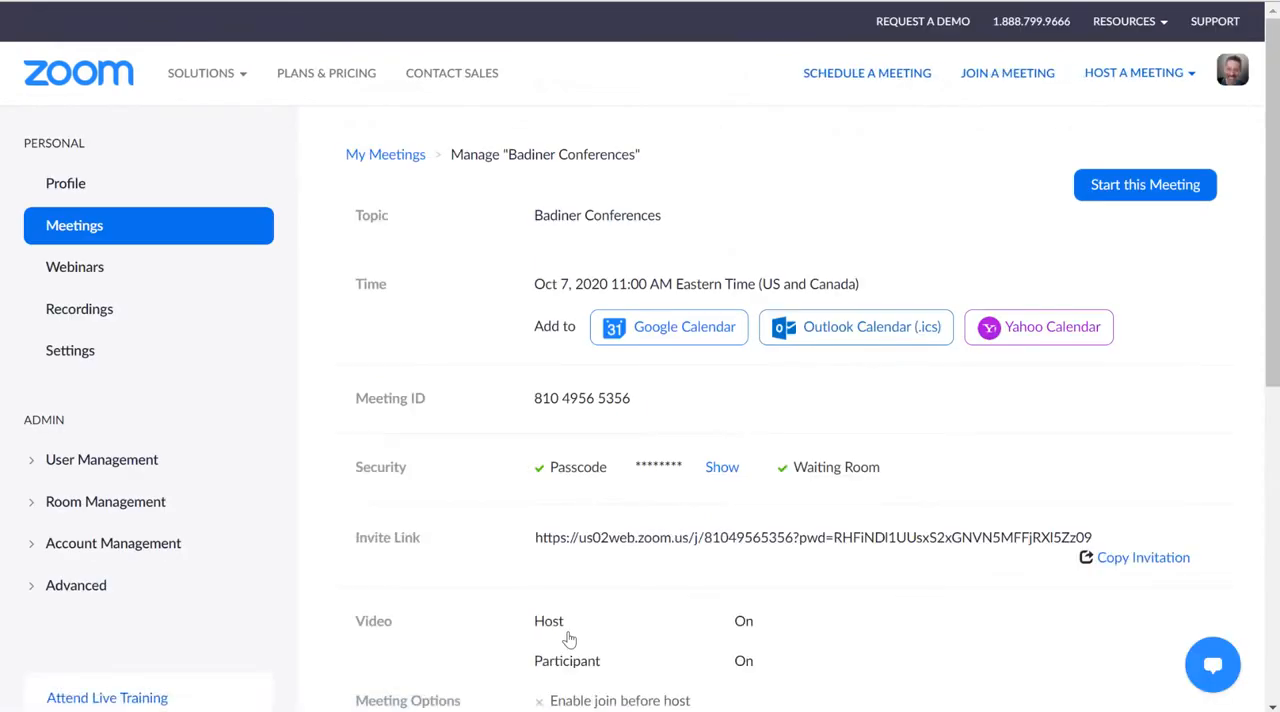
mouse_move(652, 346)
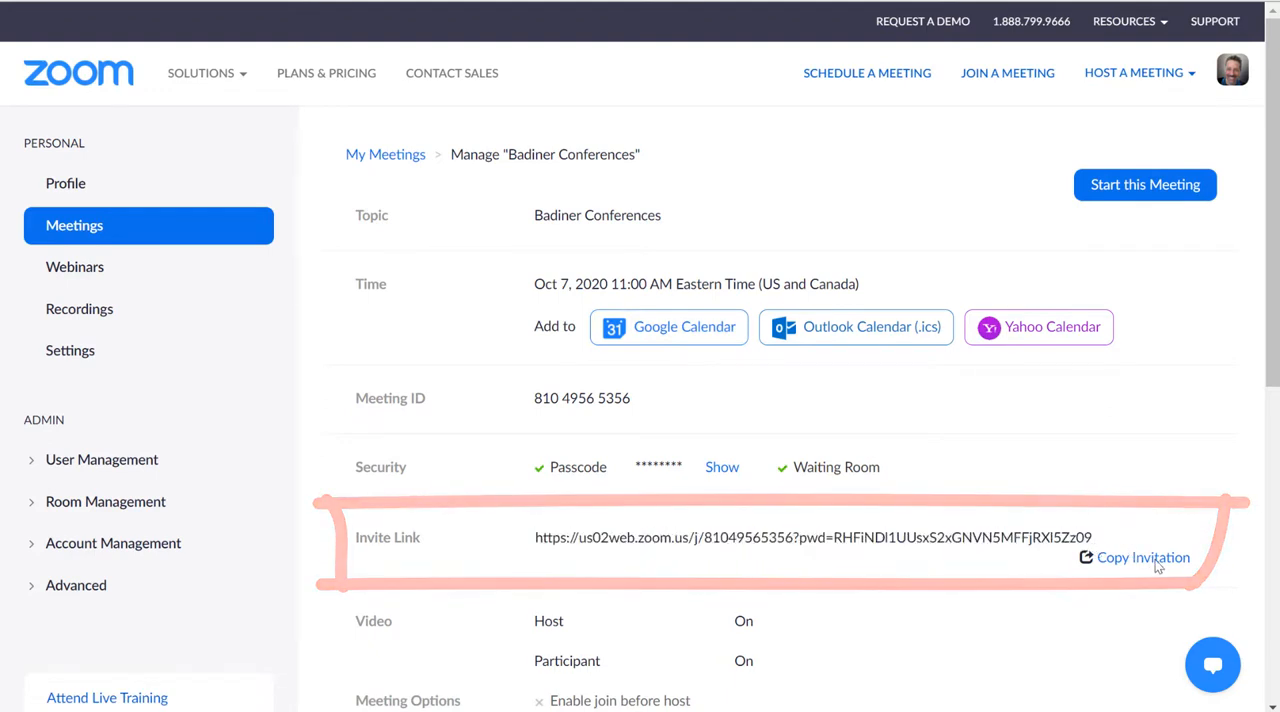
- Copy the full Badiner Conferences meeting invitation text to the clipboard
left_click(1142, 556)
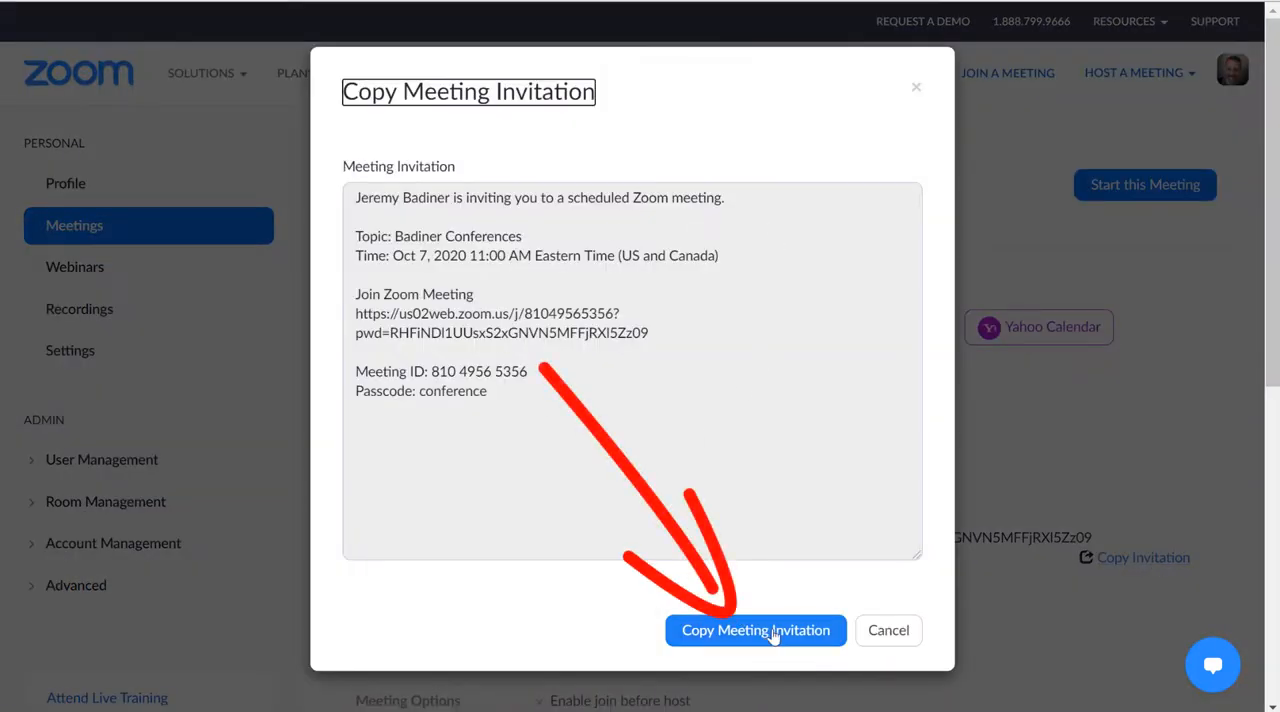
left_click(756, 630)
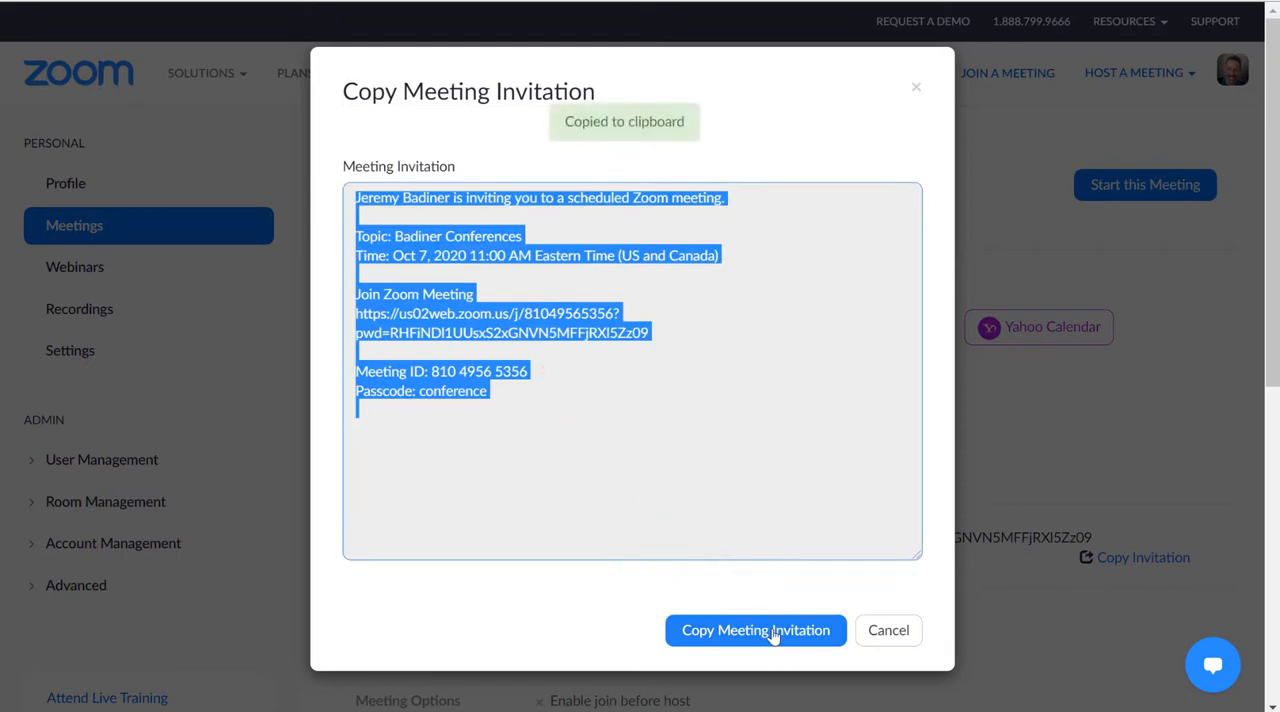